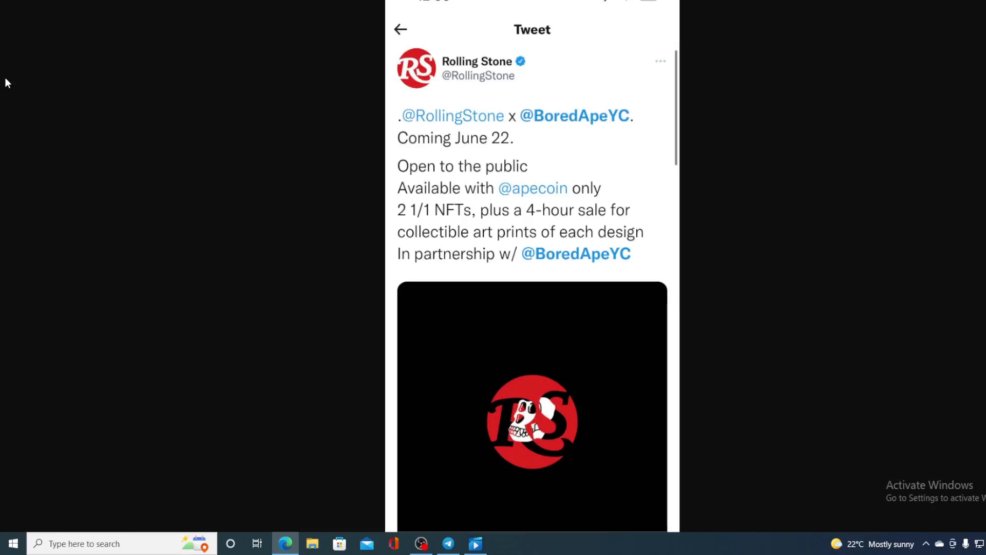
{"action": "mouse_move", "coordinate": [20, 40]}
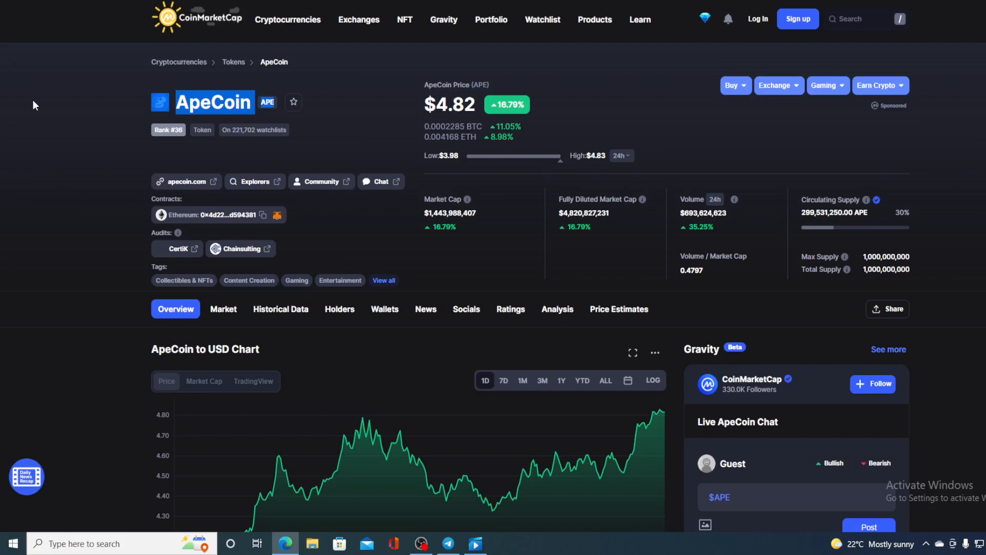
{"action": "mouse_move", "coordinate": [384, 97]}
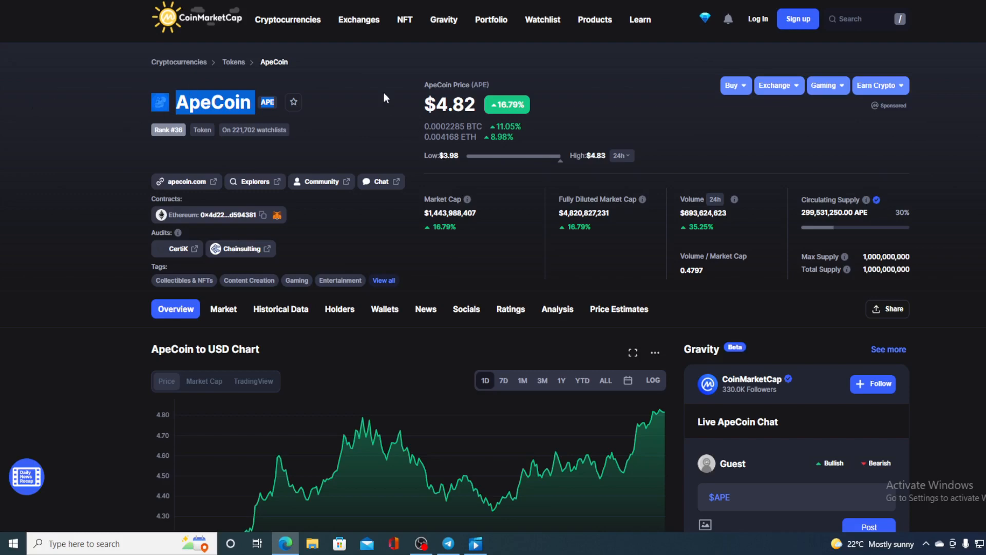
{"action": "scroll", "scroll_direction": "down", "scroll_amount": 3}
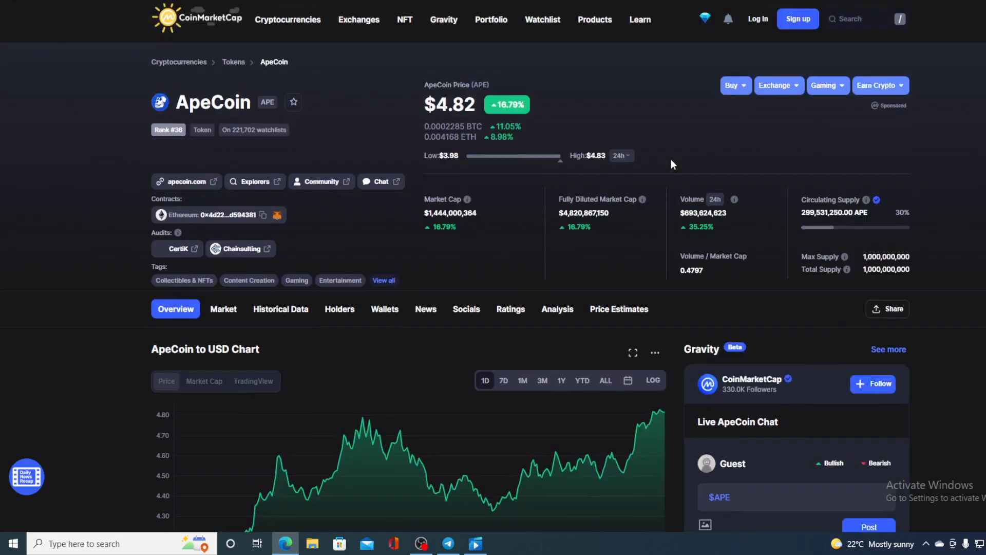
{"action": "mouse_move", "coordinate": [407, 109]}
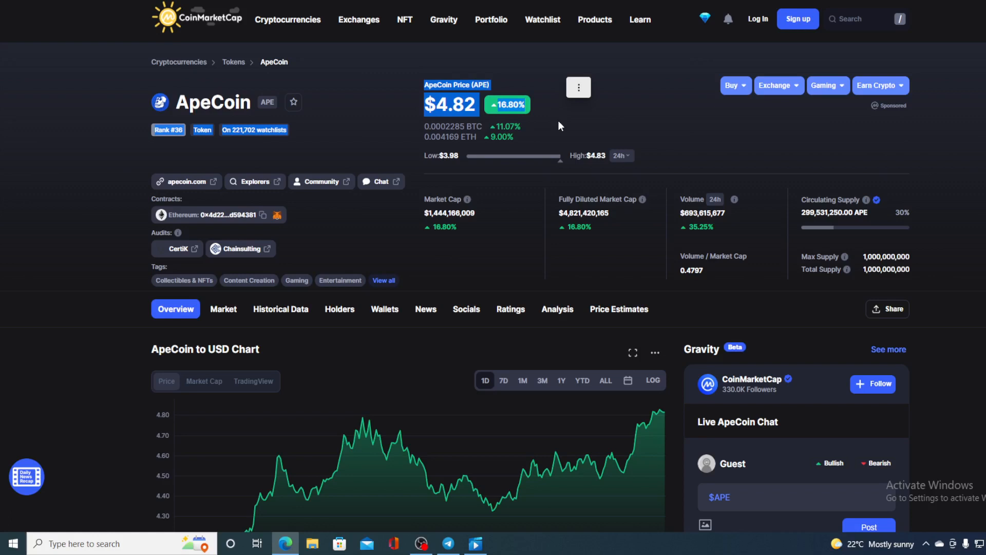
{"action": "mouse_move", "coordinate": [665, 237]}
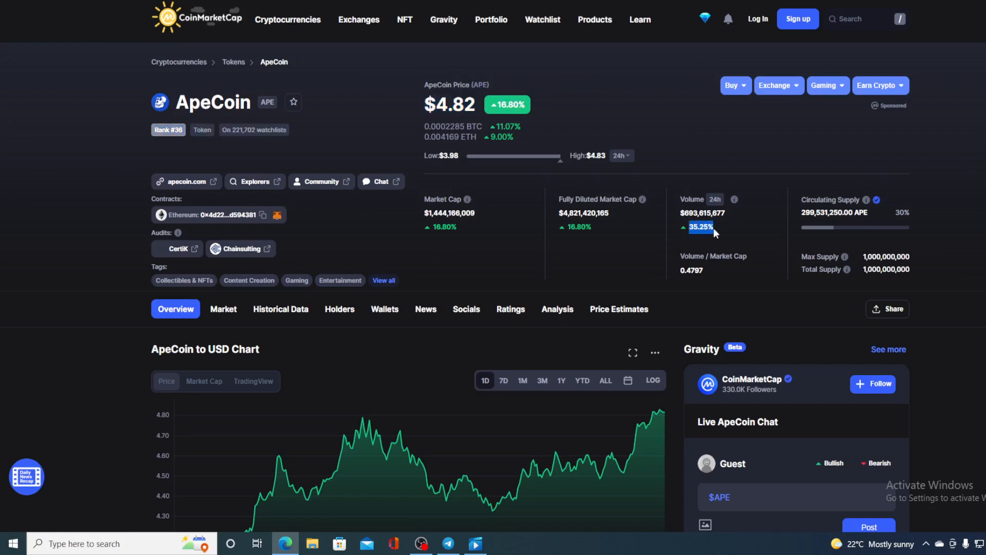
{"action": "mouse_move", "coordinate": [828, 313]}
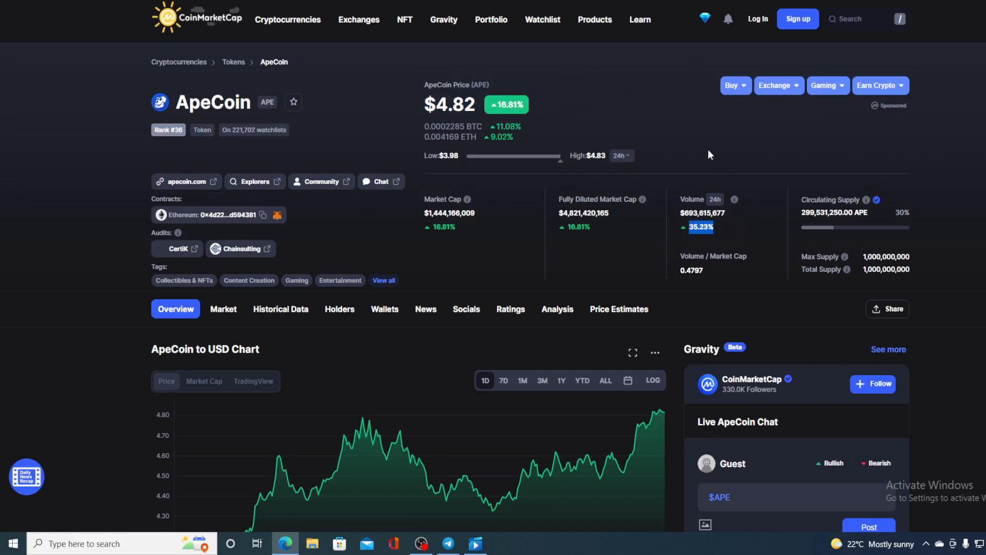
{"action": "scroll", "scroll_direction": "down", "scroll_amount": 3}
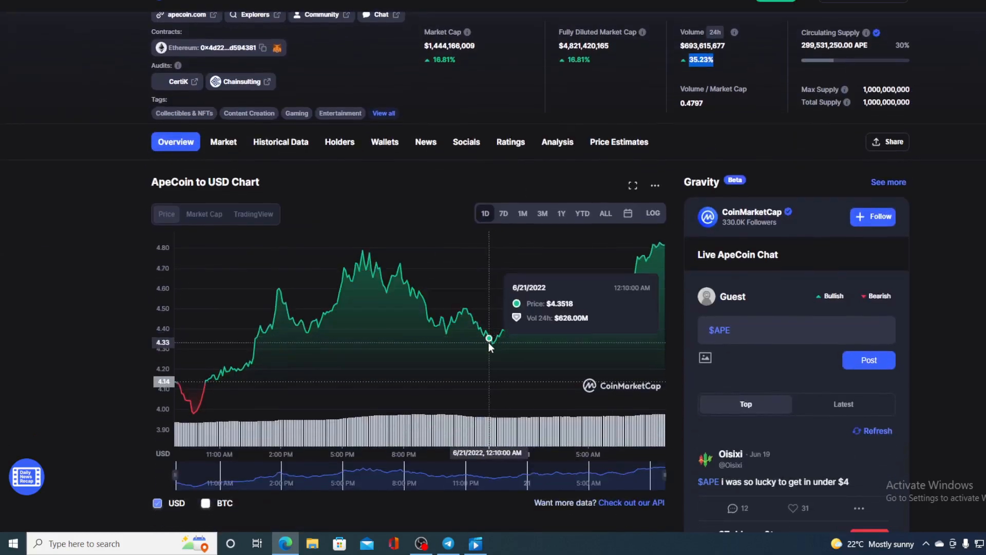
{"action": "mouse_move", "coordinate": [548, 345]}
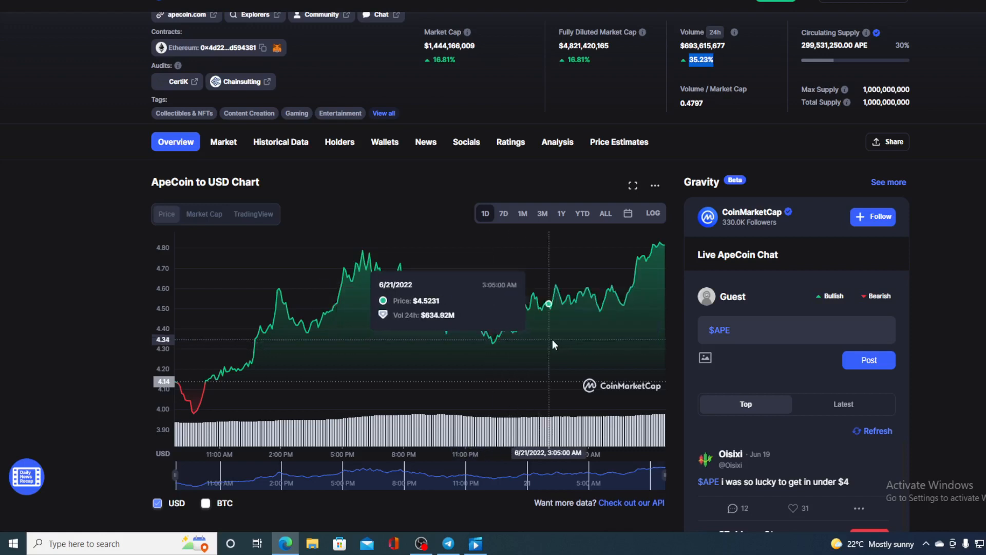
{"action": "mouse_move", "coordinate": [570, 343]}
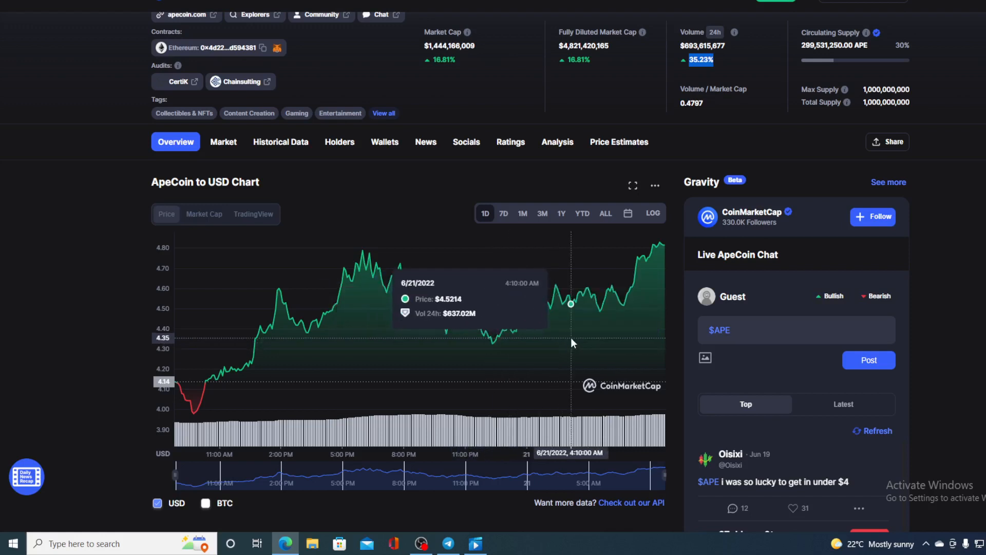
{"action": "mouse_move", "coordinate": [215, 379]}
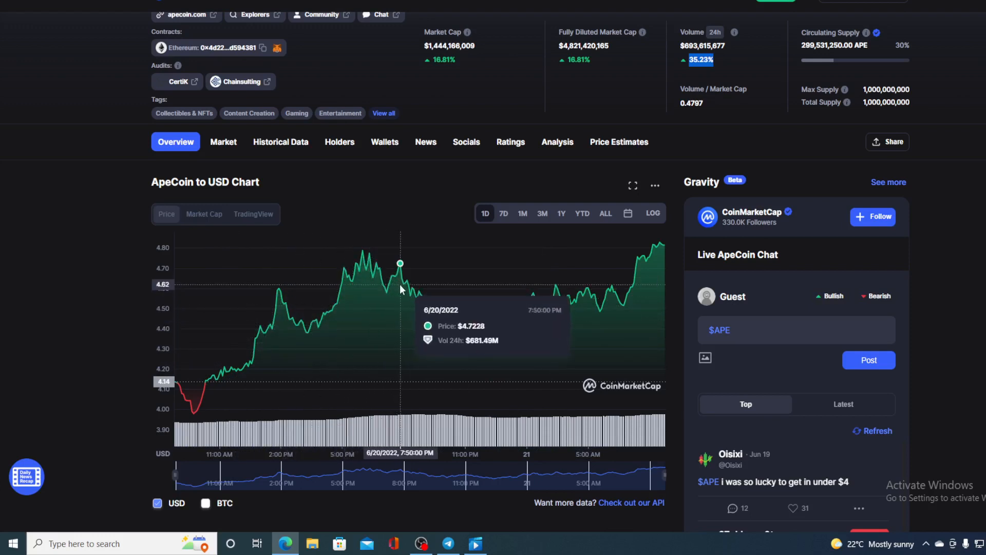
{"action": "mouse_move", "coordinate": [592, 299]}
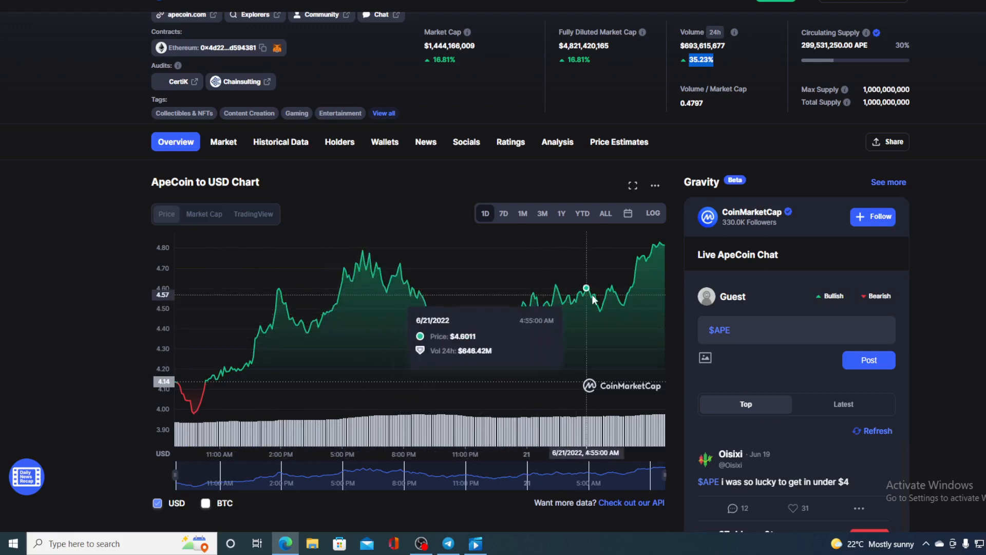
{"action": "mouse_move", "coordinate": [665, 251]}
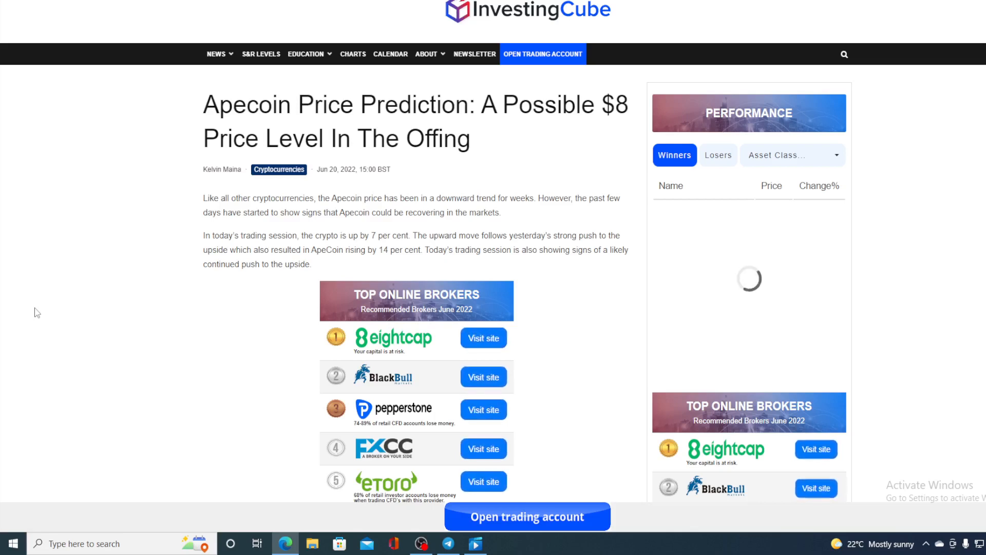
{"action": "mouse_move", "coordinate": [248, 305]}
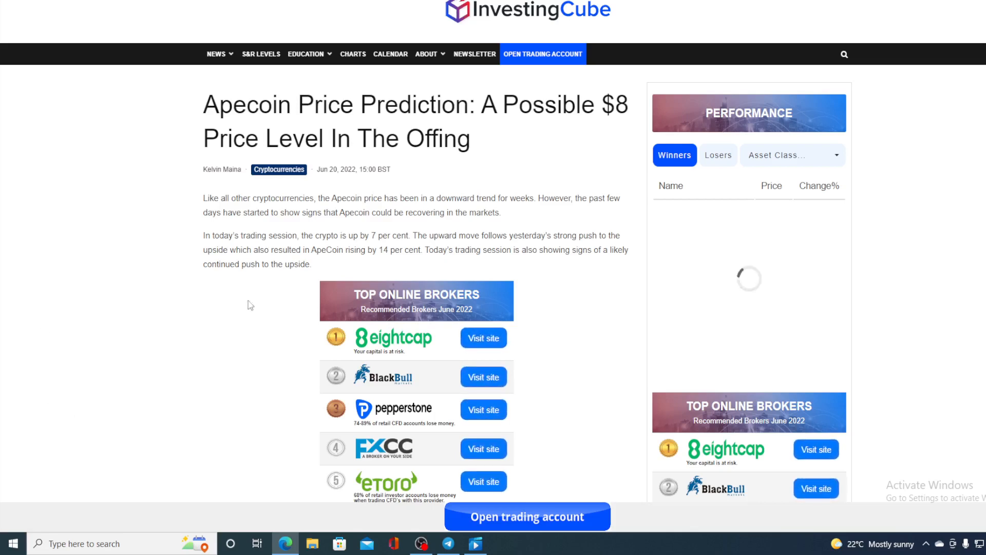
{"action": "scroll", "scroll_direction": "down", "scroll_amount": 3}
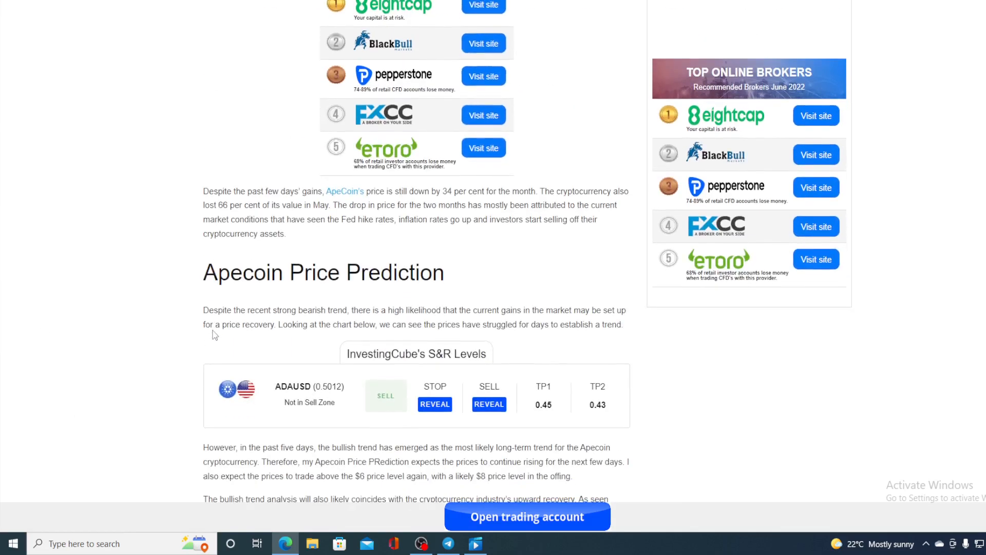
{"action": "scroll", "scroll_direction": "up", "scroll_amount": 3}
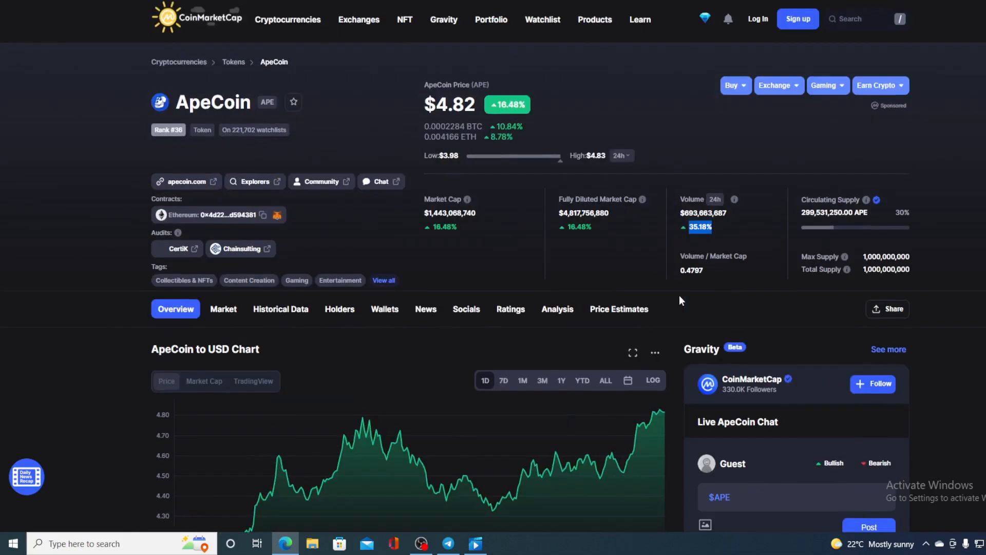
{"action": "mouse_move", "coordinate": [556, 121]}
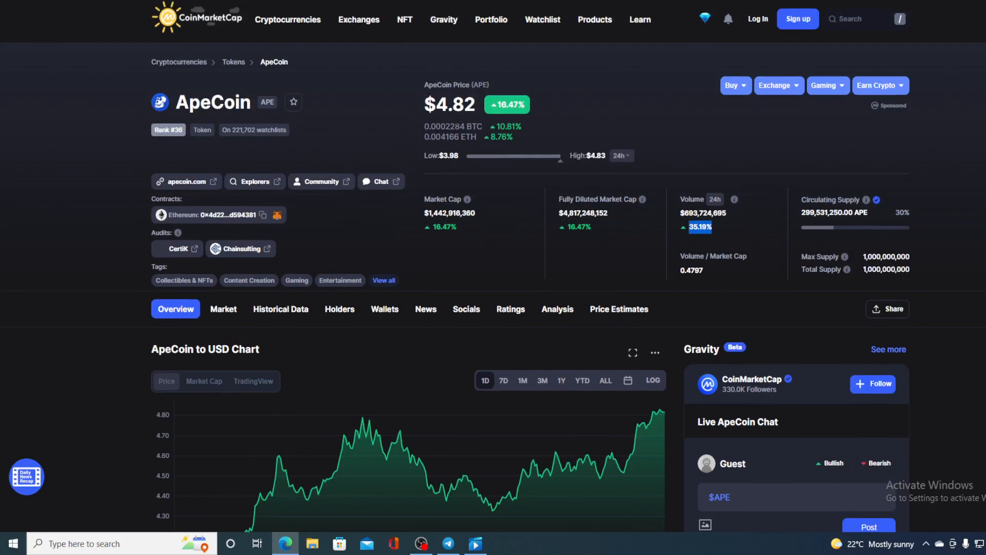
{"action": "mouse_move", "coordinate": [635, 140]}
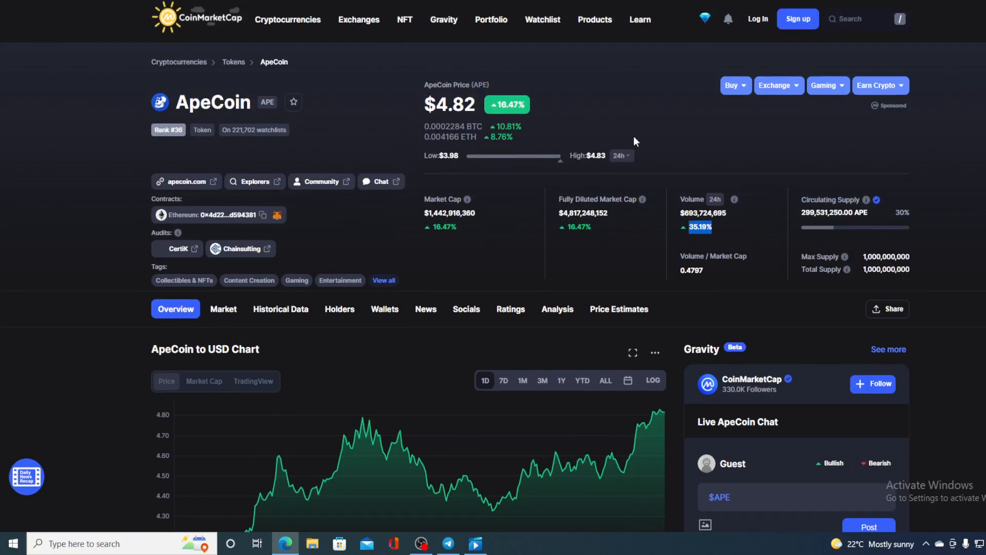
{"action": "scroll", "scroll_direction": "down", "scroll_amount": 3}
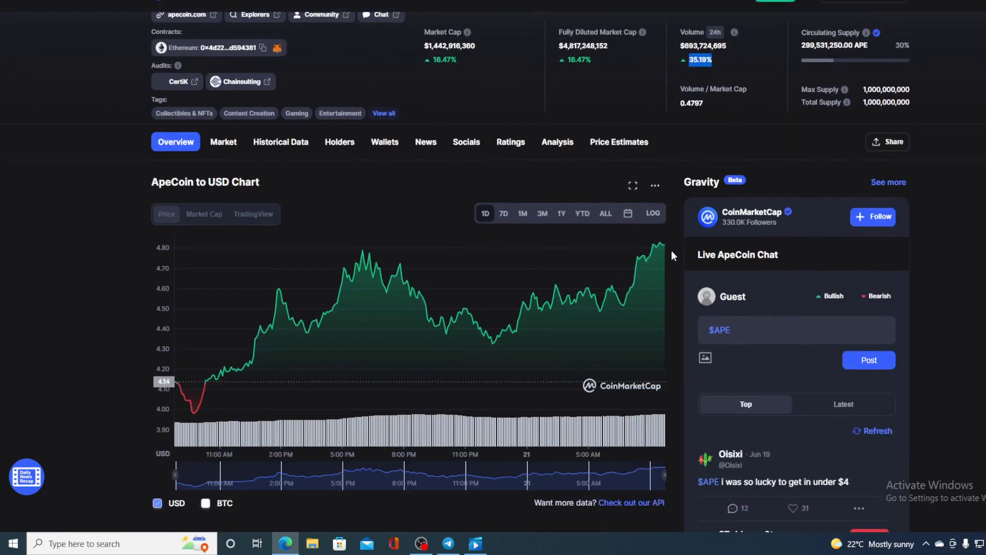
{"action": "mouse_move", "coordinate": [663, 245]}
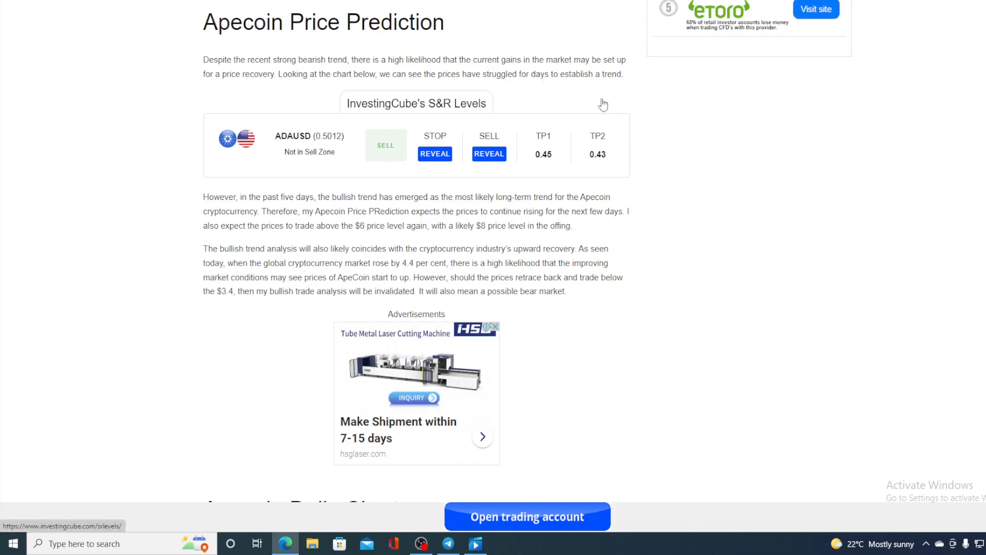
{"action": "scroll", "scroll_direction": "down", "scroll_amount": 3}
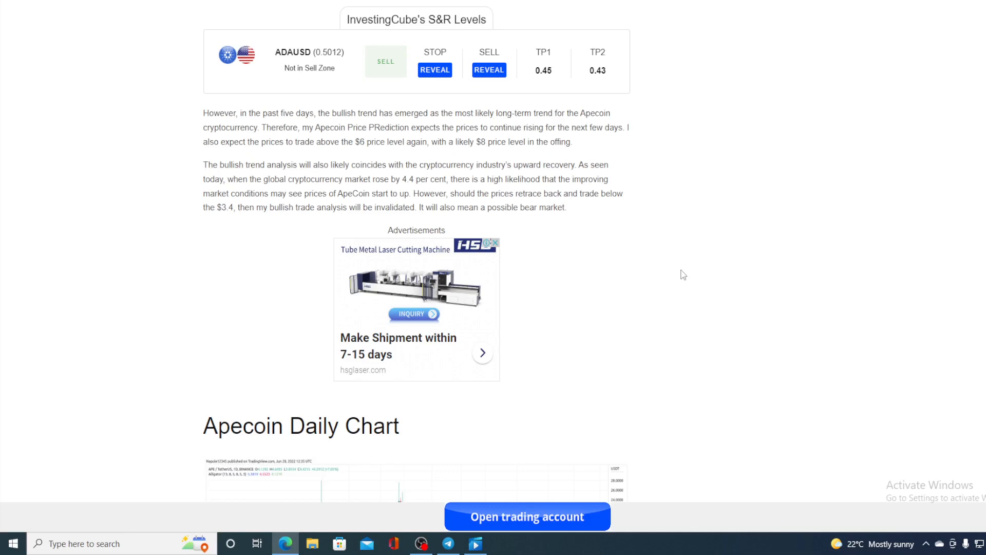
{"action": "scroll", "scroll_direction": "down", "scroll_amount": 3}
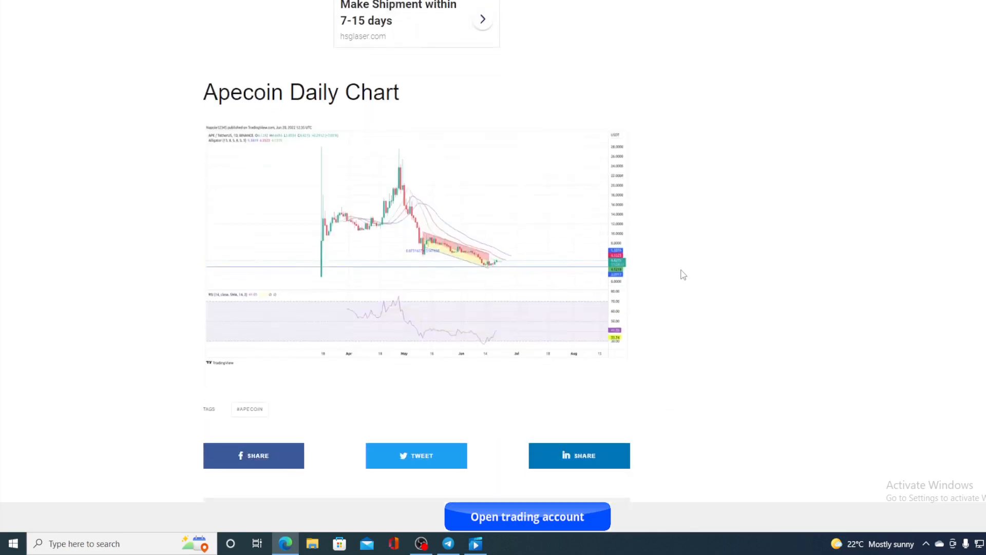